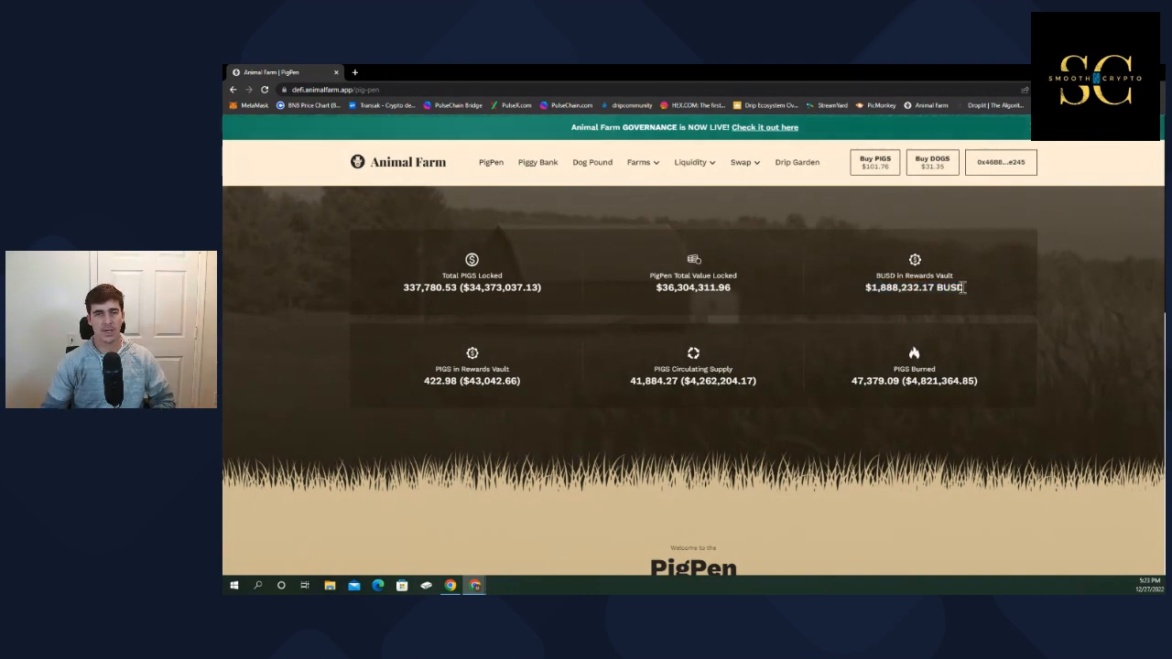
{"action": "mouse_move", "coordinate": [594, 161]}
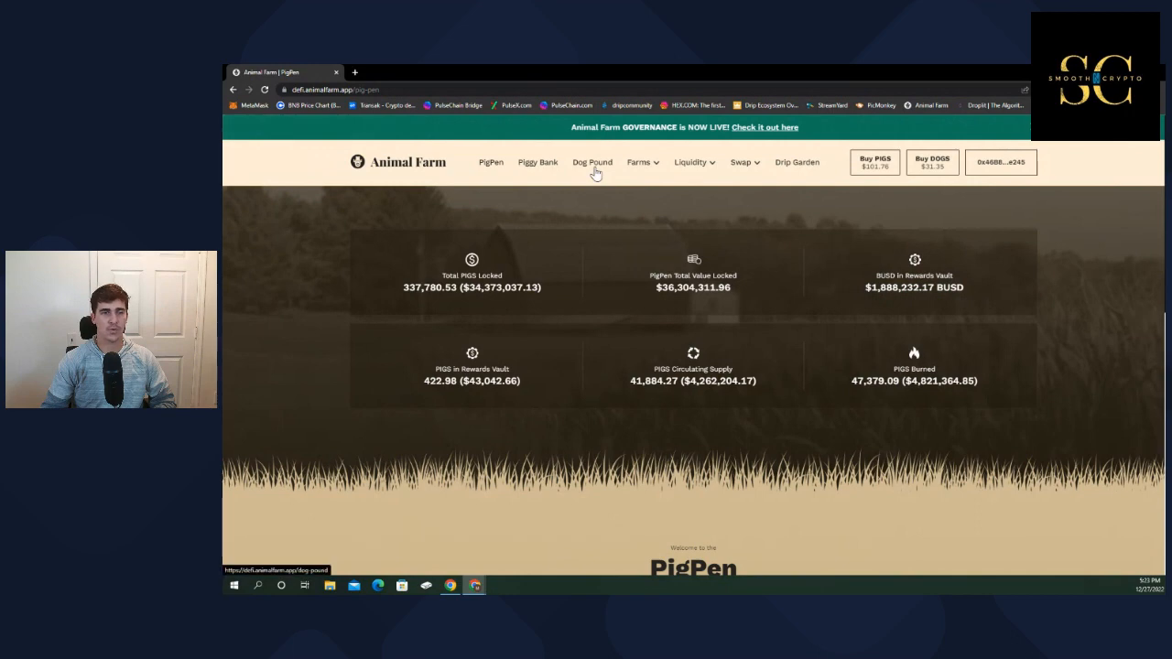
Go to the Dog Pound page showing staked DOGS positions and DOGS metrics.
{"action": "left_click", "coordinate": [592, 161]}
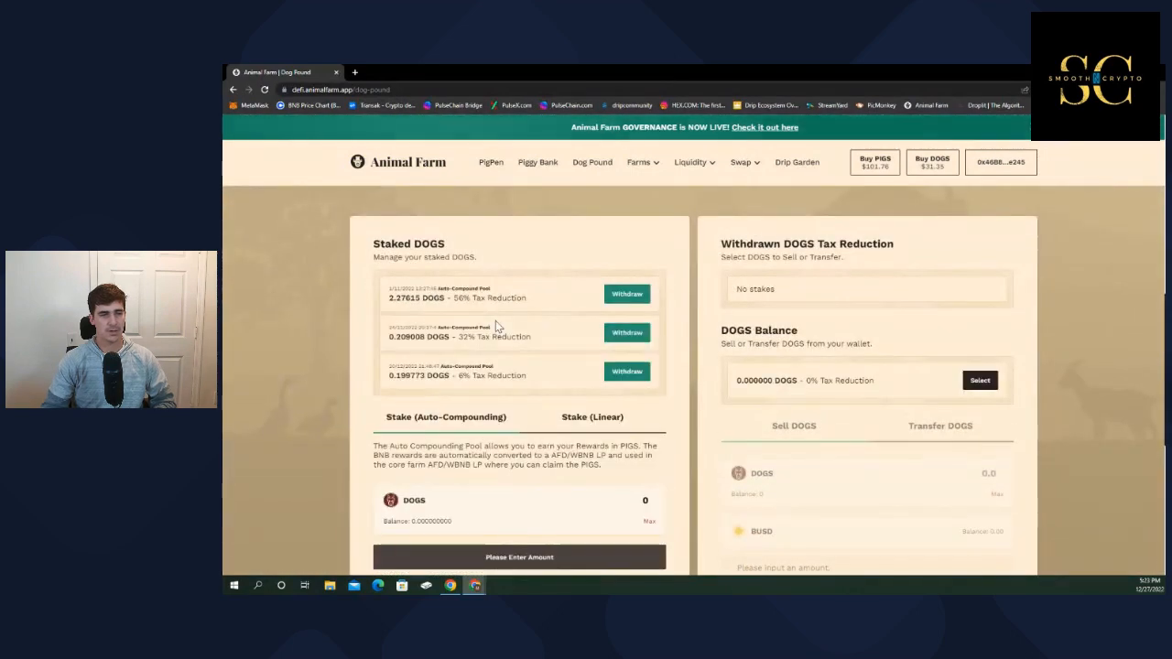
{"action": "mouse_move", "coordinate": [528, 303]}
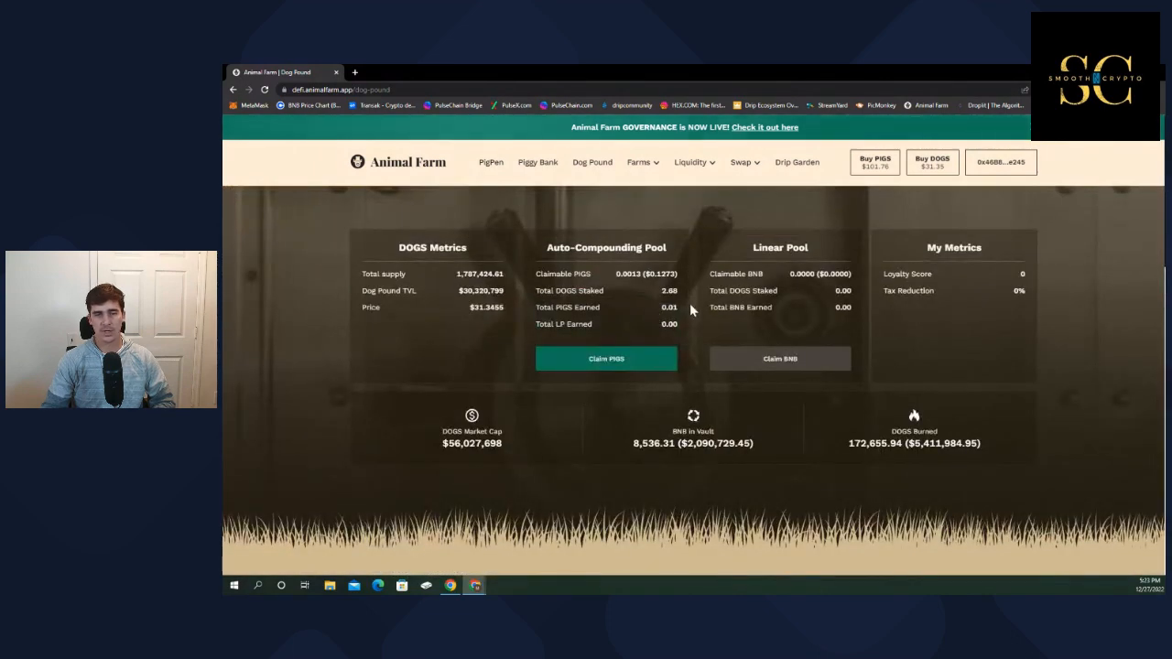
{"action": "mouse_move", "coordinate": [605, 216]}
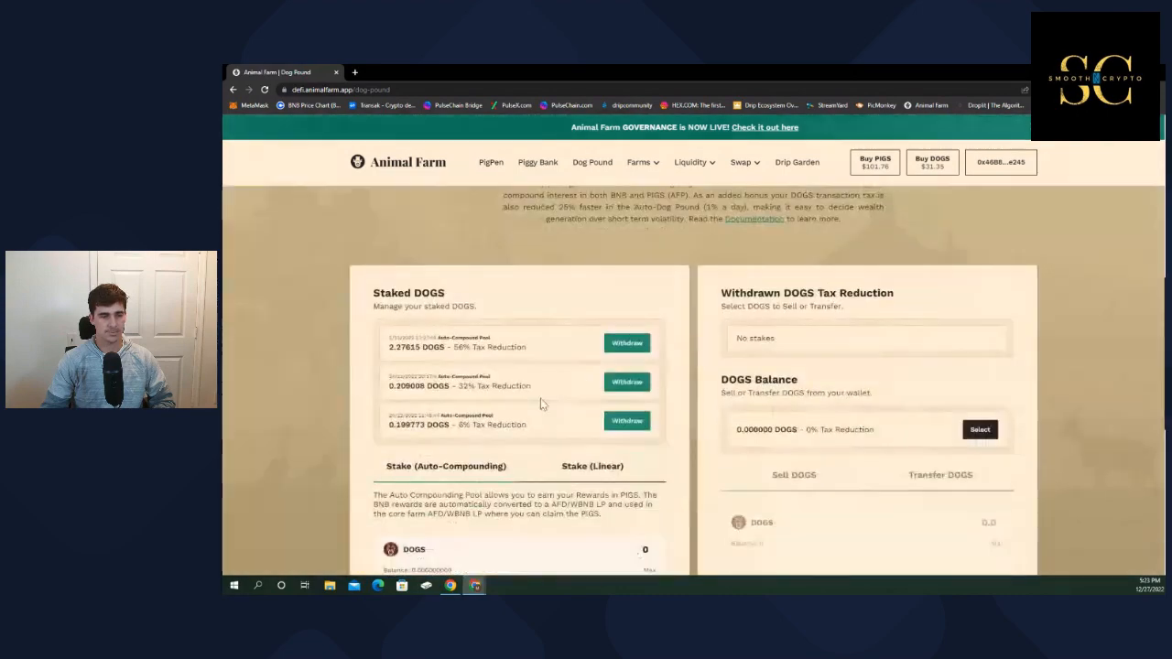
Return to the PigPen overview and scroll through locked PIGS, BUSD vault and burned figures.
{"action": "left_click", "coordinate": [491, 161]}
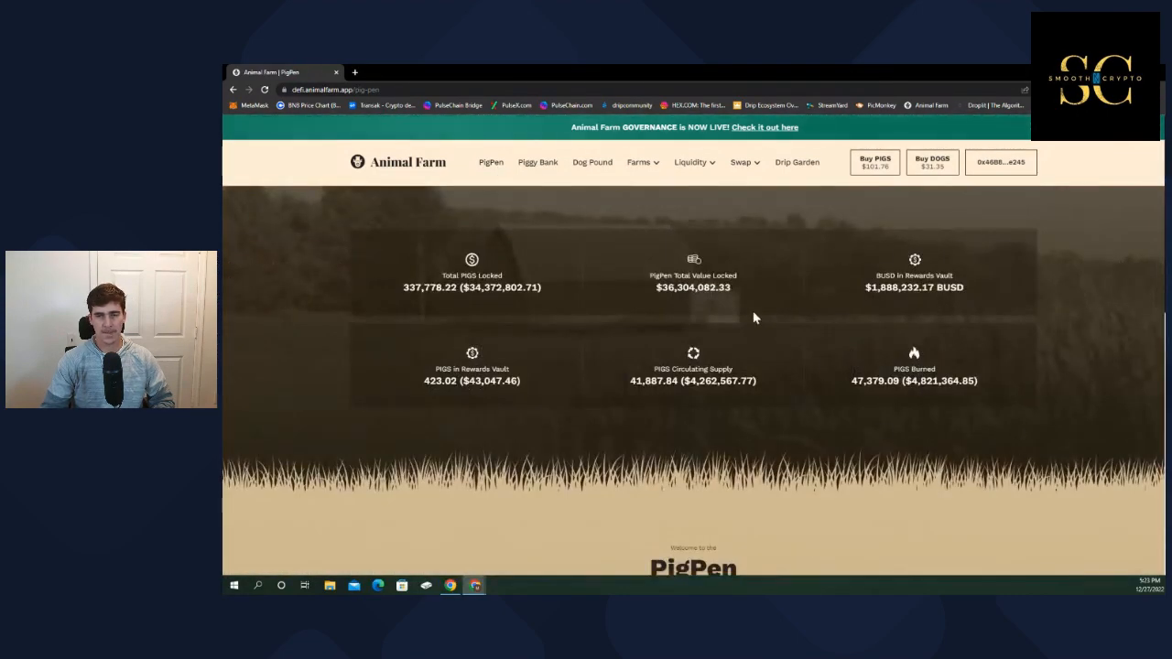
{"action": "mouse_move", "coordinate": [959, 333]}
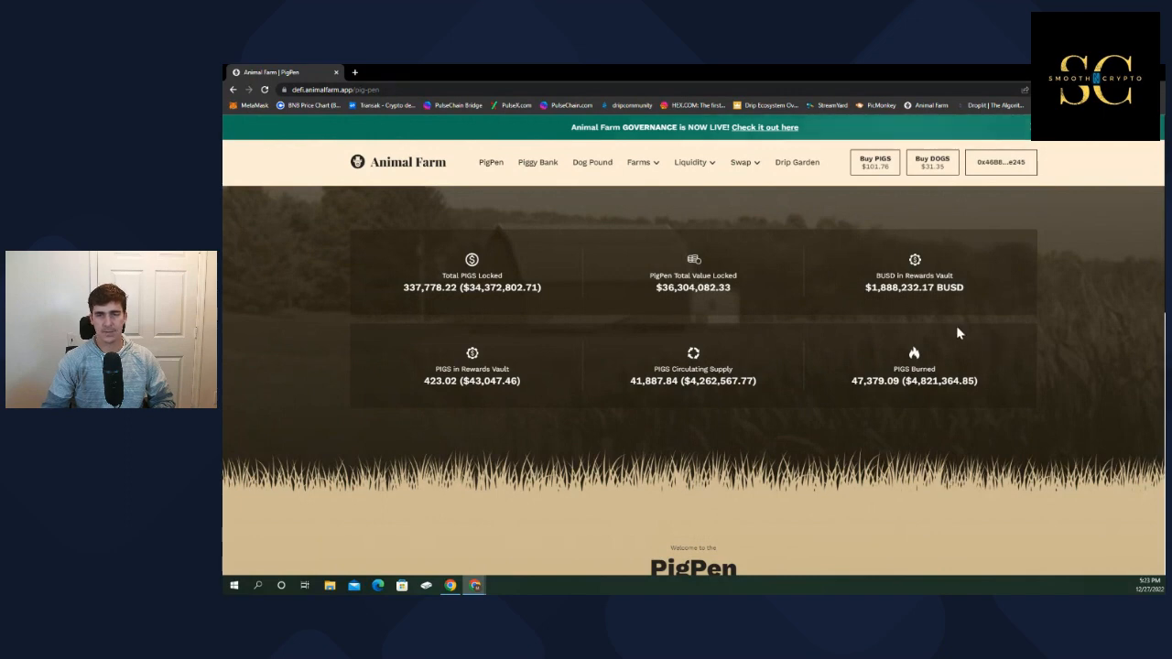
{"action": "mouse_move", "coordinate": [879, 302]}
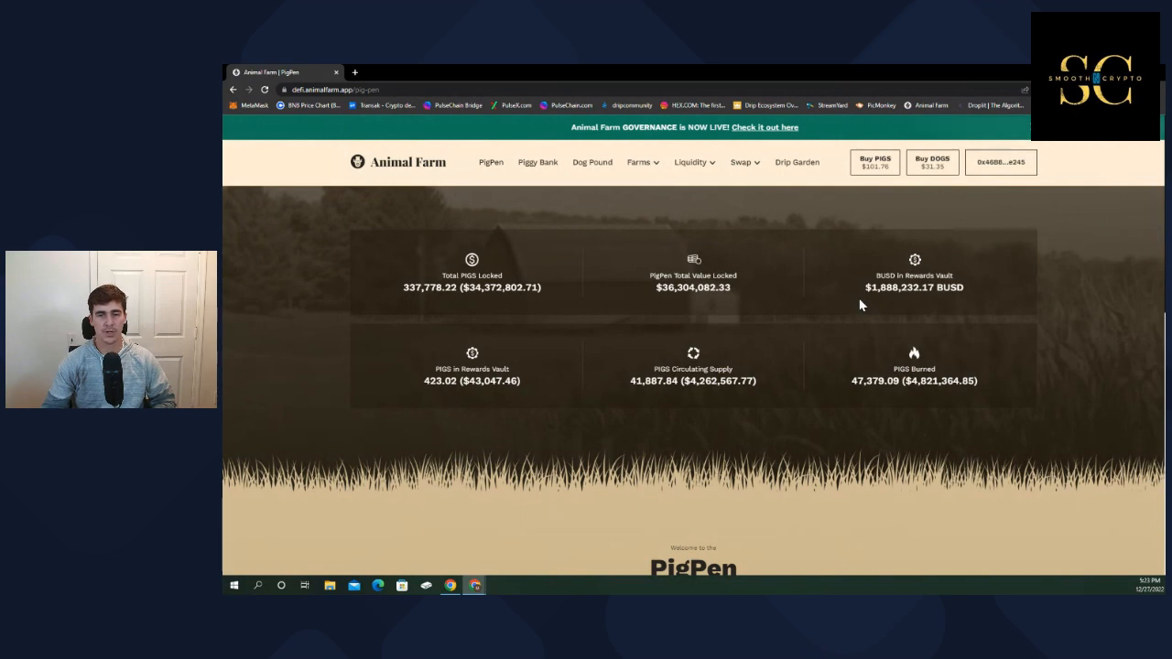
{"action": "mouse_move", "coordinate": [841, 299]}
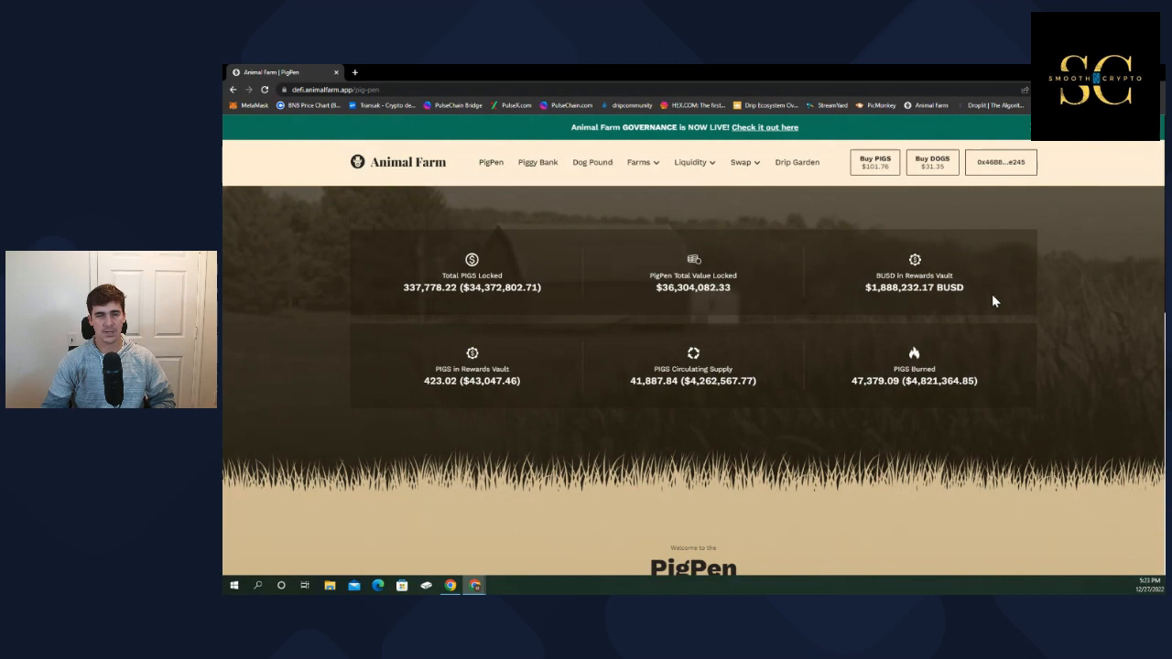
{"action": "mouse_move", "coordinate": [627, 249]}
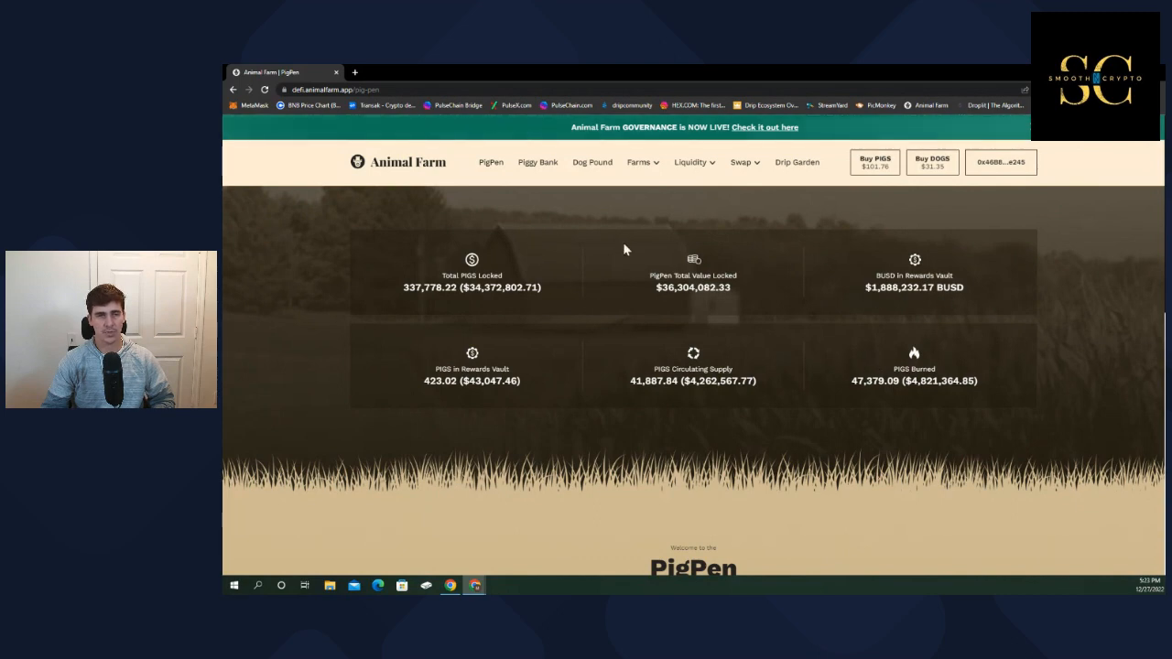
{"action": "mouse_move", "coordinate": [792, 288]}
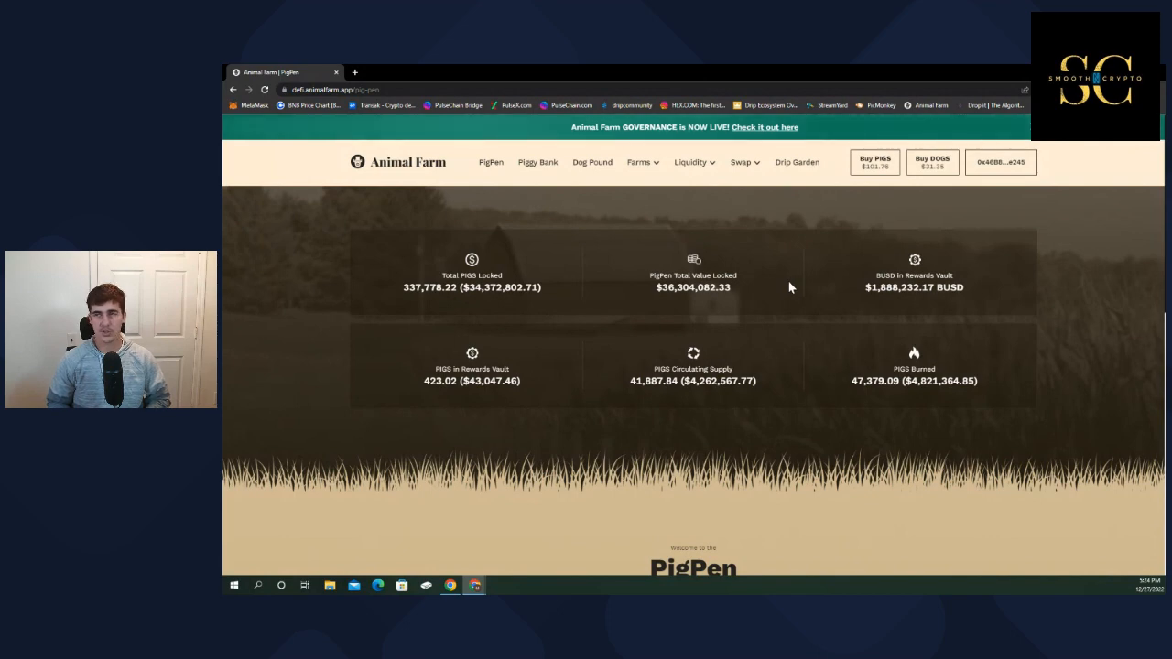
{"action": "mouse_move", "coordinate": [667, 307]}
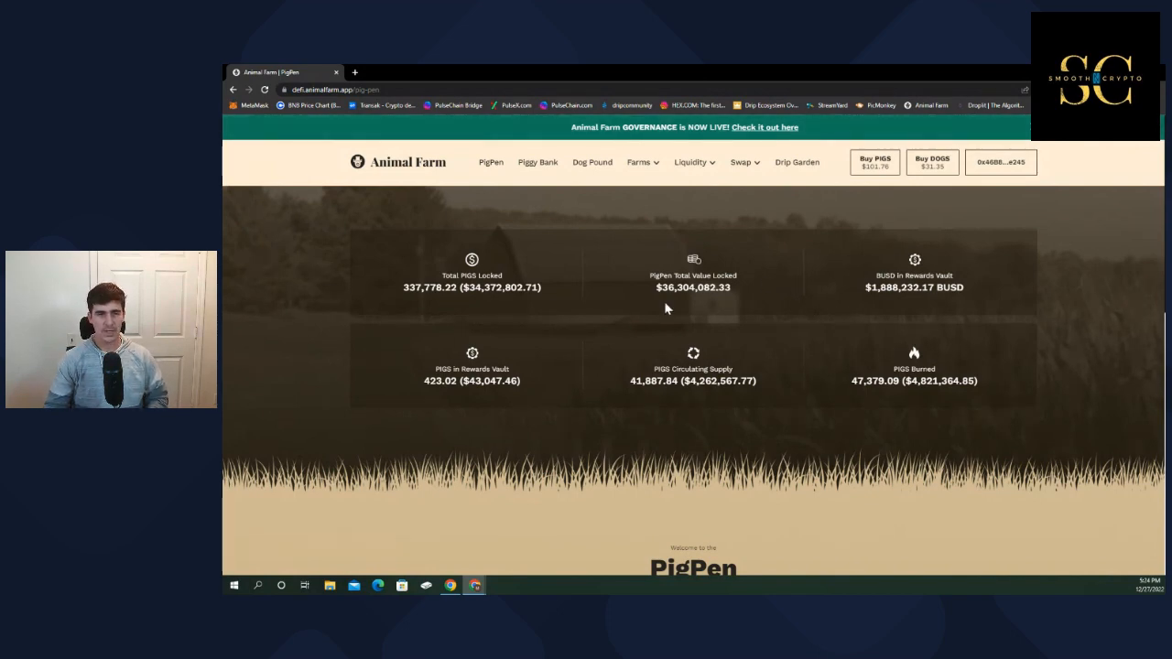
{"action": "mouse_move", "coordinate": [742, 319]}
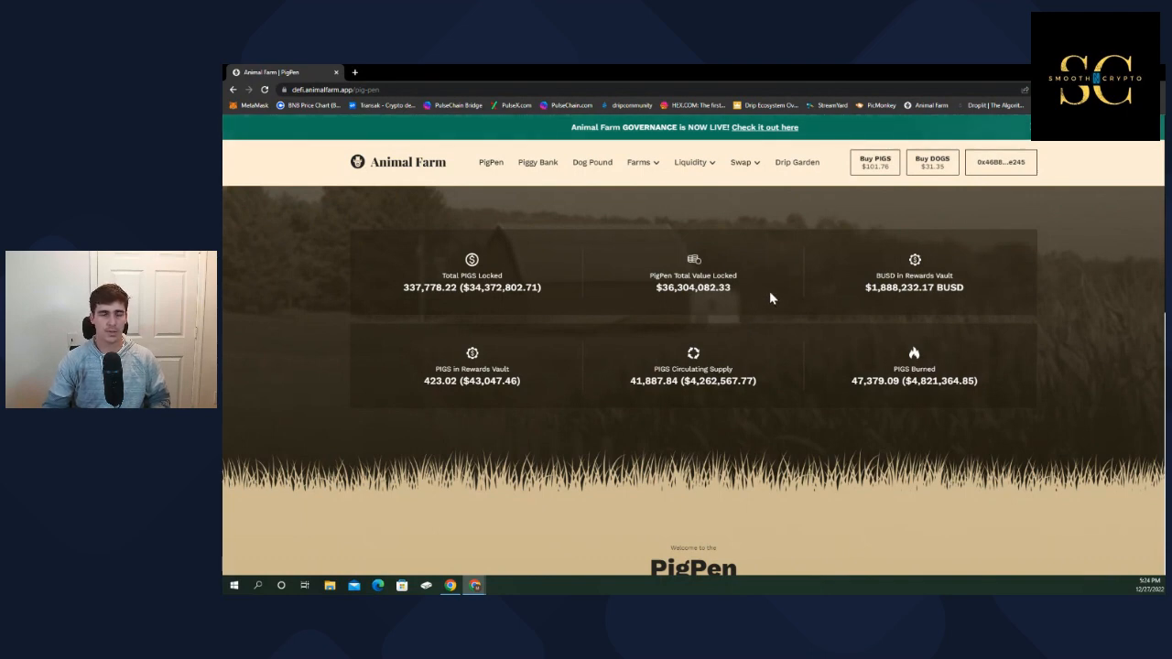
{"action": "scroll", "scroll_direction": "down", "scroll_amount": 3}
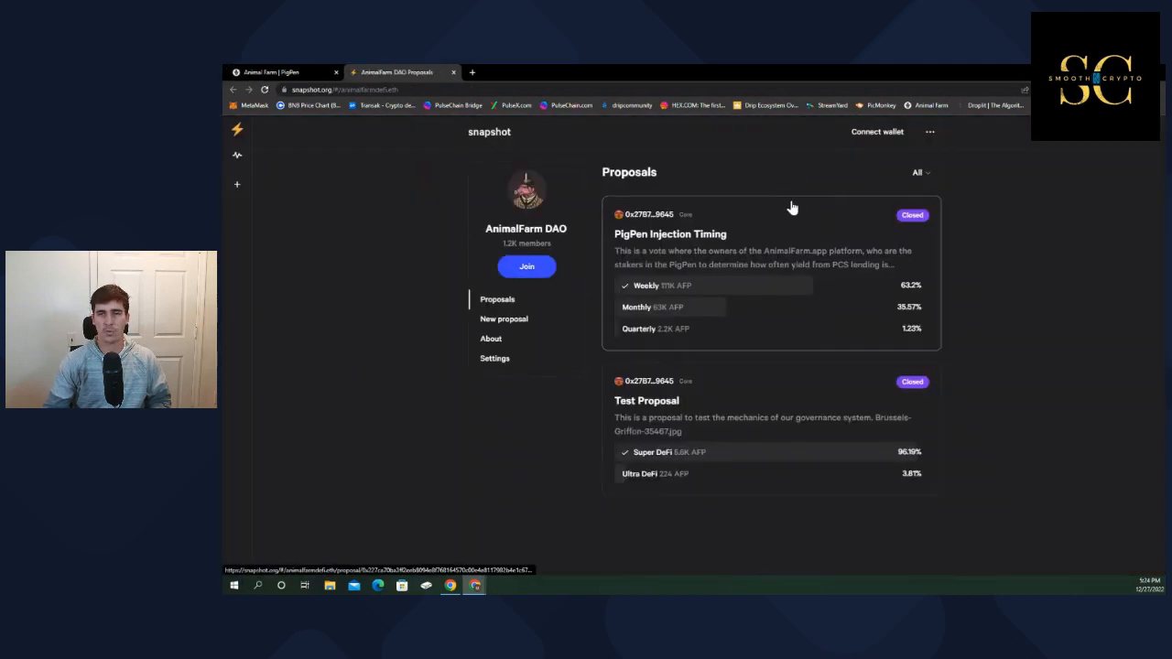
{"action": "left_click", "coordinate": [284, 73]}
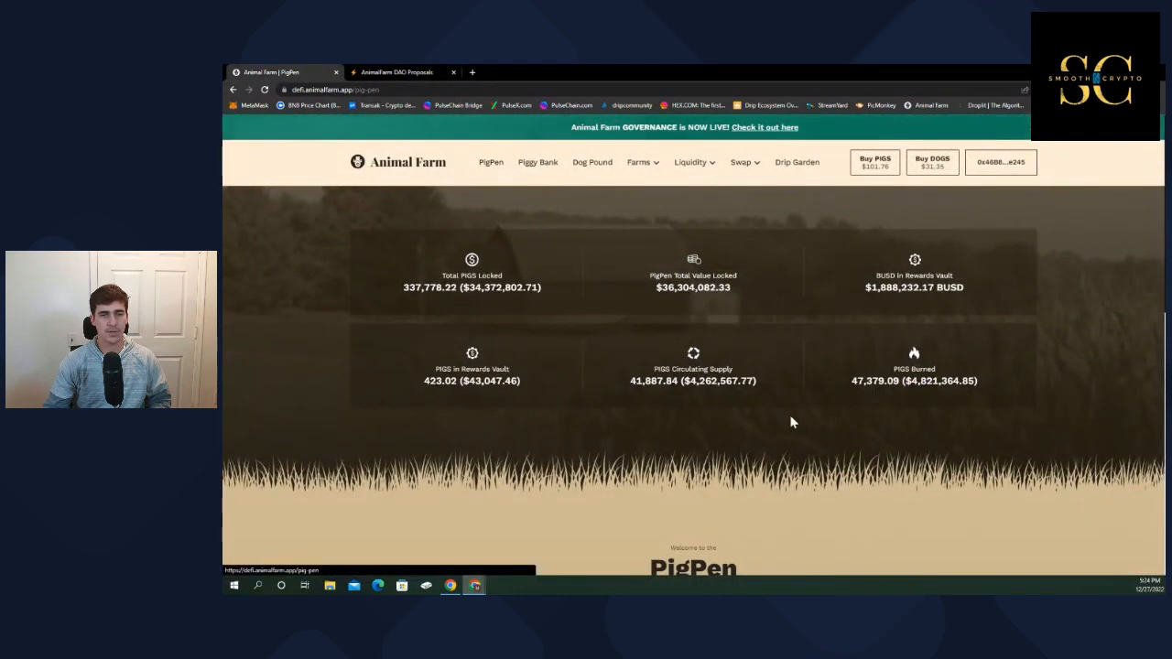
Review the PigPen locked PIGS and BUSD rewards vault totals, then go to Dog Pound.
{"action": "scroll", "scroll_direction": "down", "scroll_amount": 3}
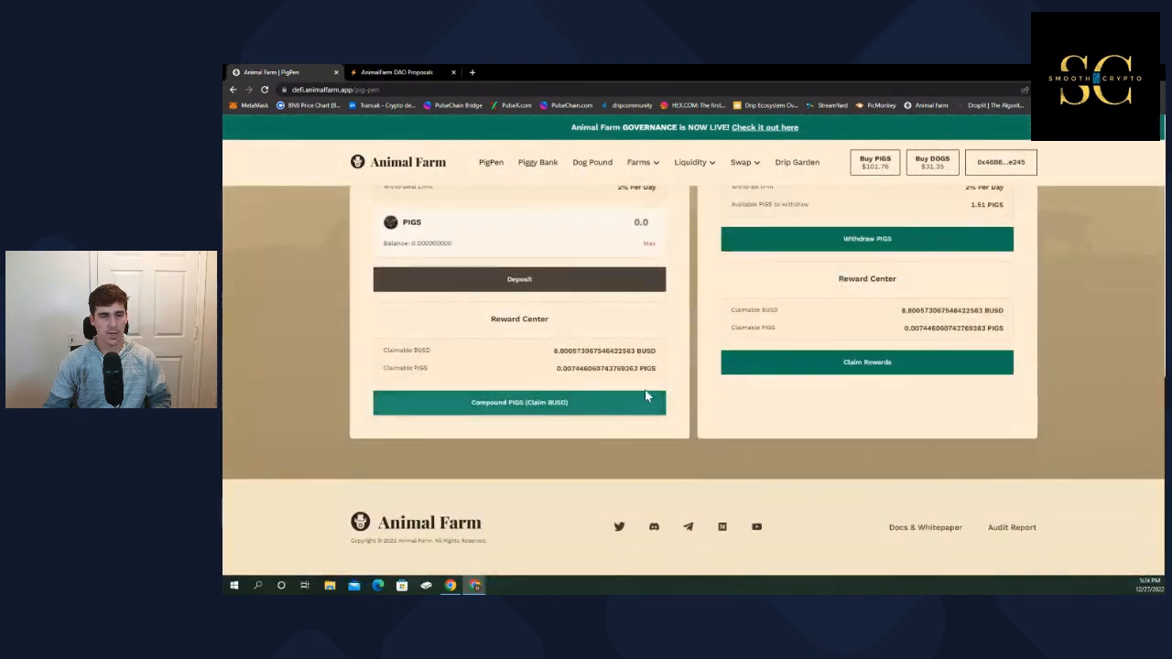
{"action": "scroll", "scroll_direction": "up", "scroll_amount": 3}
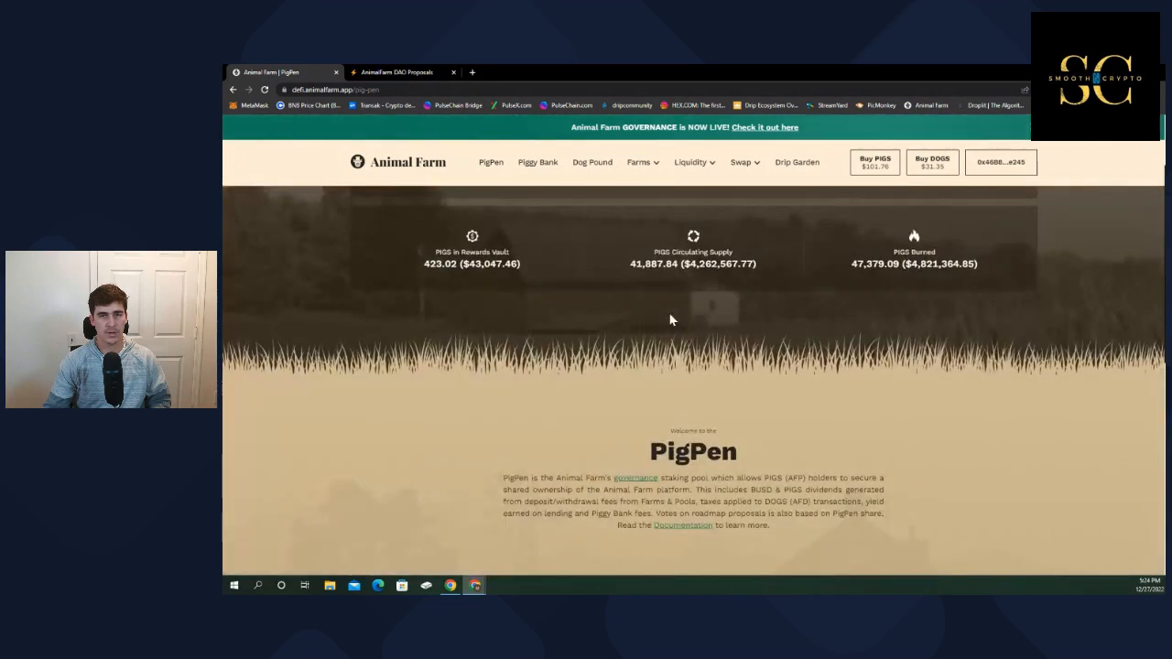
{"action": "scroll", "scroll_direction": "down", "scroll_amount": 3}
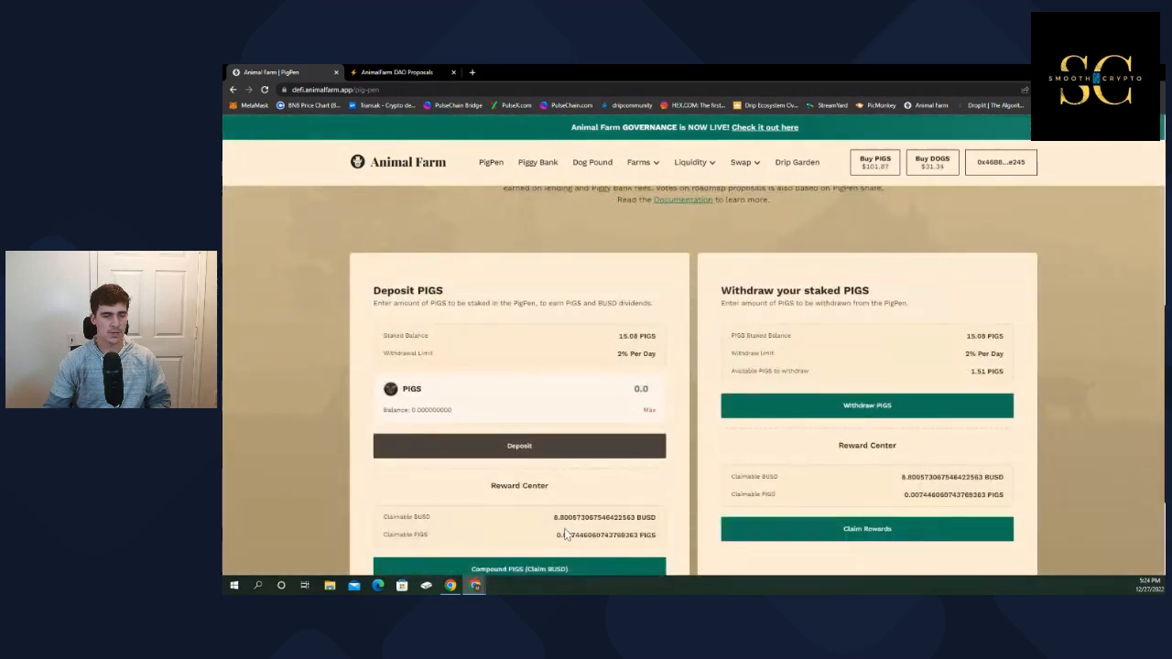
{"action": "mouse_move", "coordinate": [676, 272]}
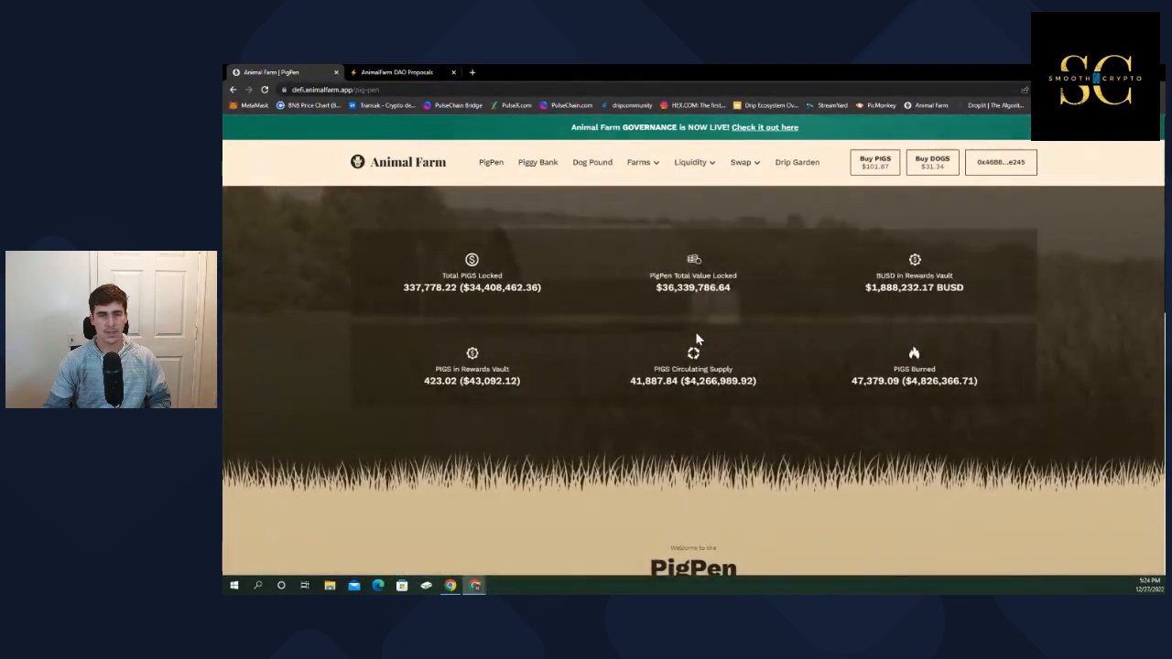
{"action": "mouse_move", "coordinate": [742, 343]}
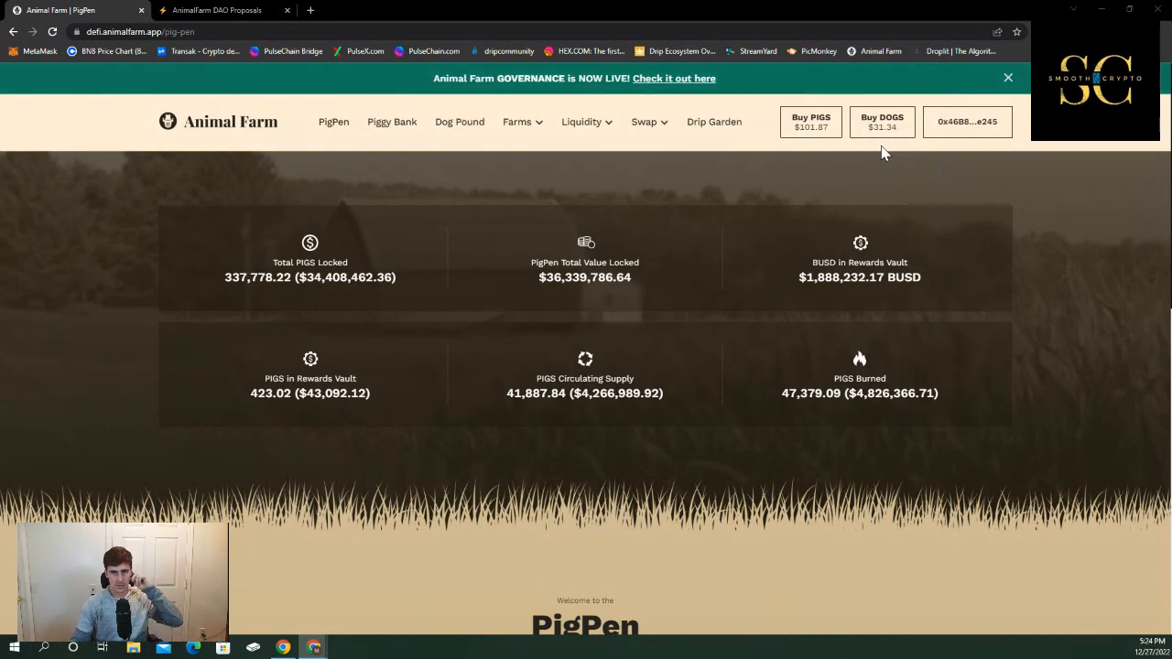
{"action": "mouse_move", "coordinate": [893, 154]}
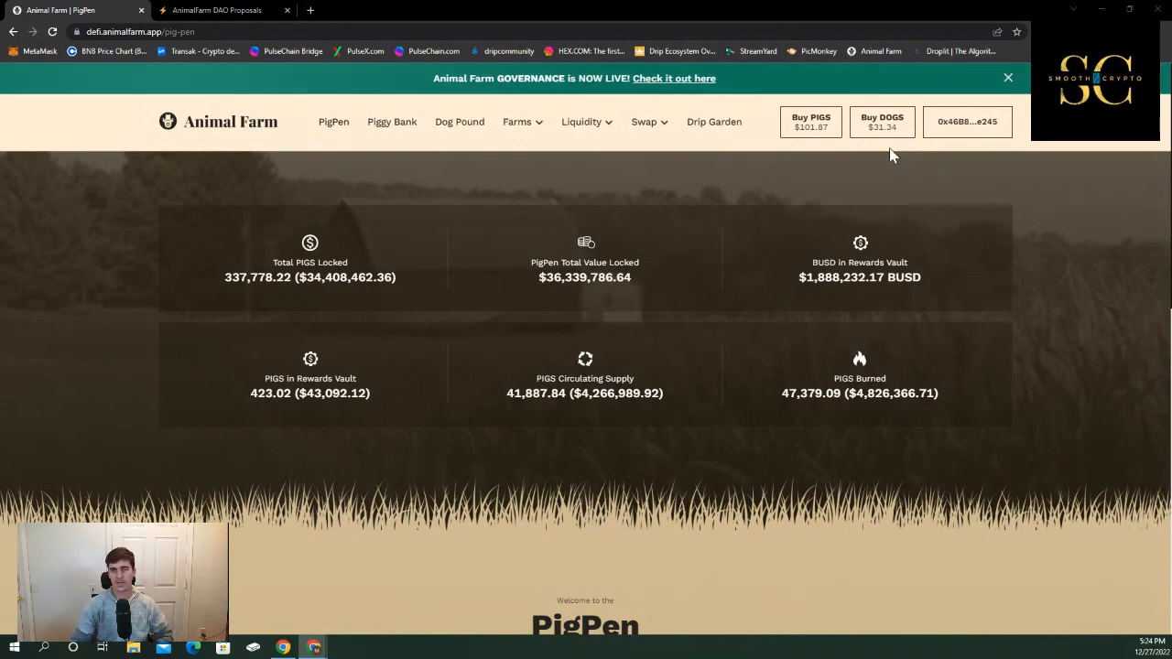
{"action": "mouse_move", "coordinate": [868, 145]}
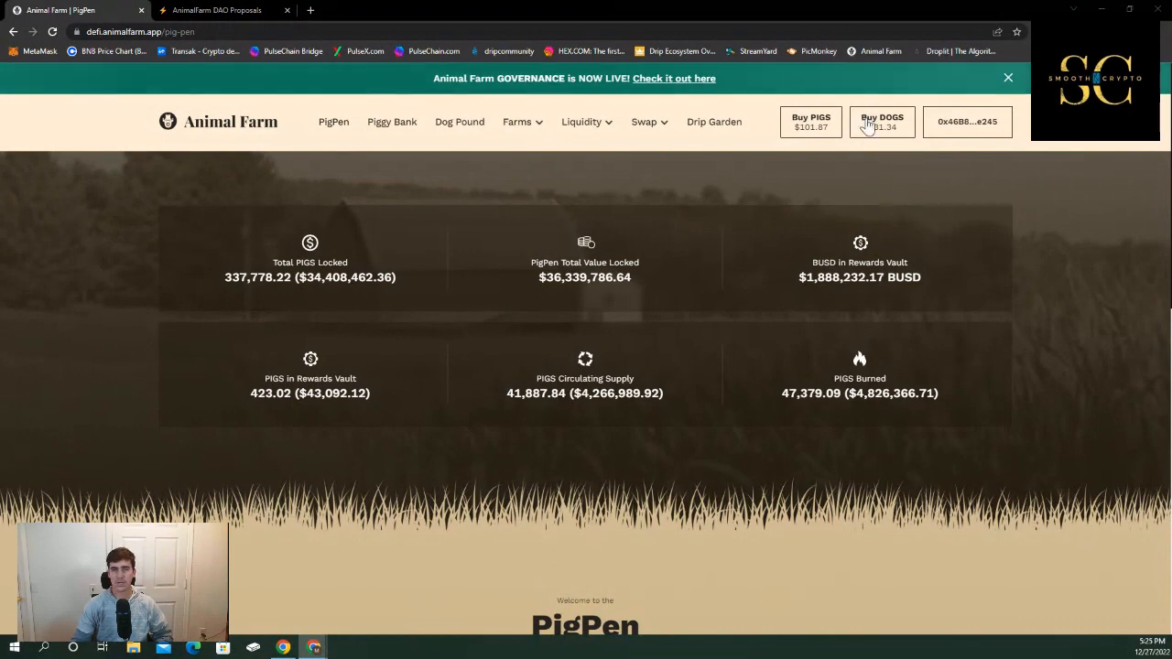
{"action": "mouse_move", "coordinate": [516, 174]}
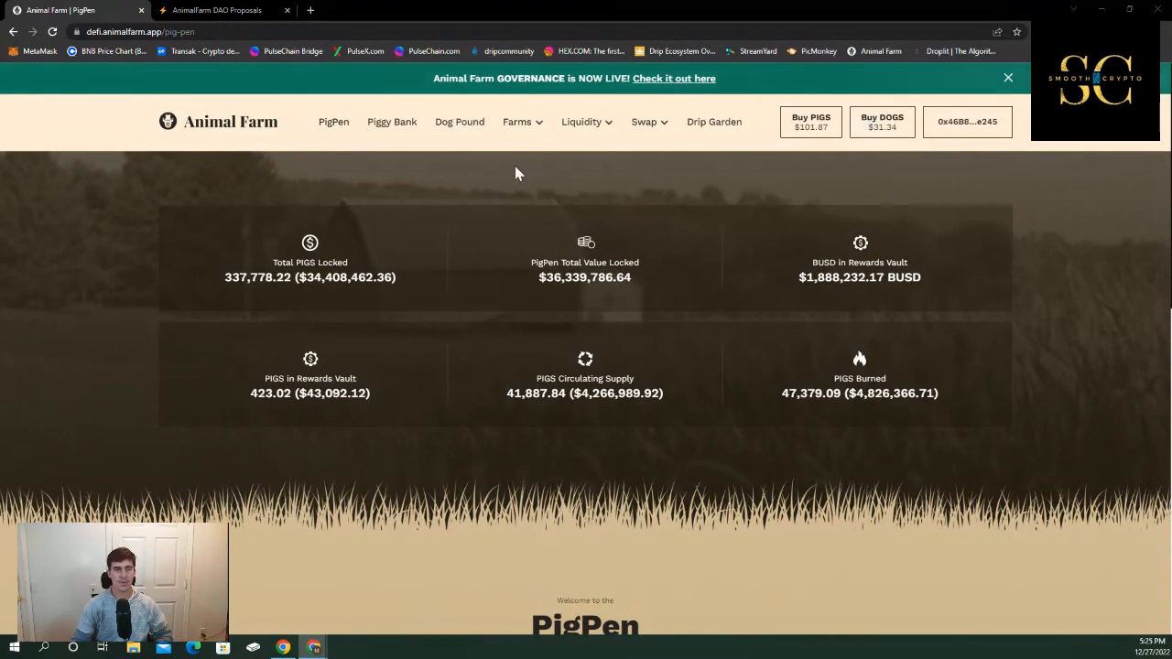
{"action": "left_click", "coordinate": [460, 121]}
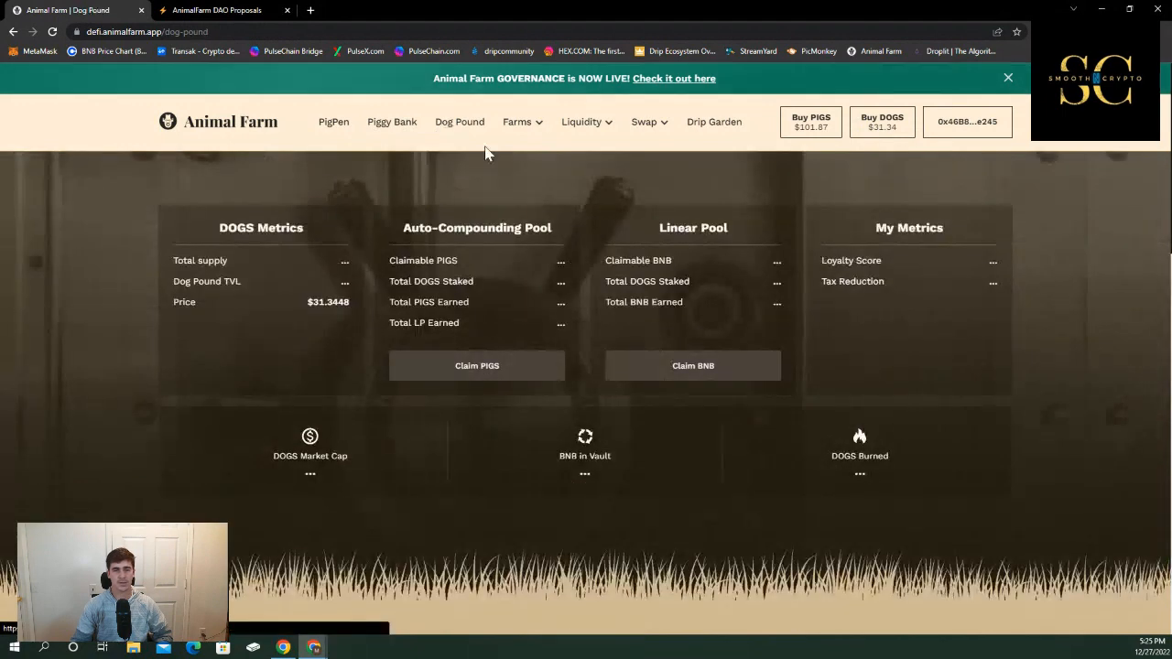
{"action": "mouse_move", "coordinate": [586, 284]}
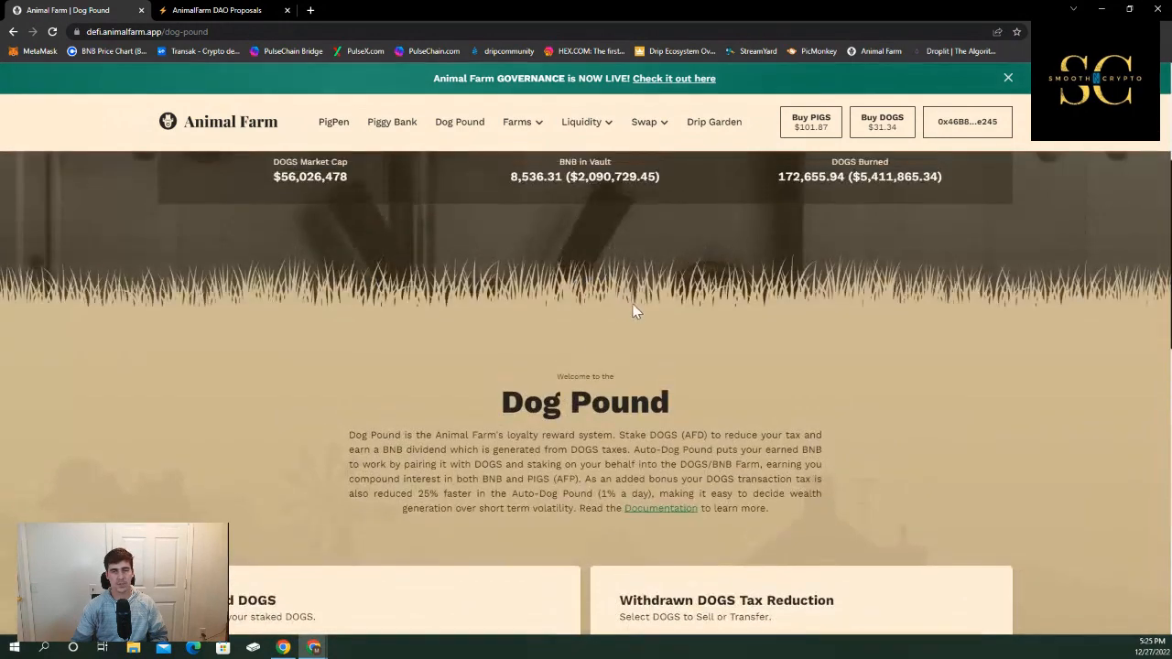
Scroll through the Dog Pound DOGS metrics, pools, staked DOGS list and DOGS balance.
{"action": "scroll", "scroll_direction": "up", "scroll_amount": 3}
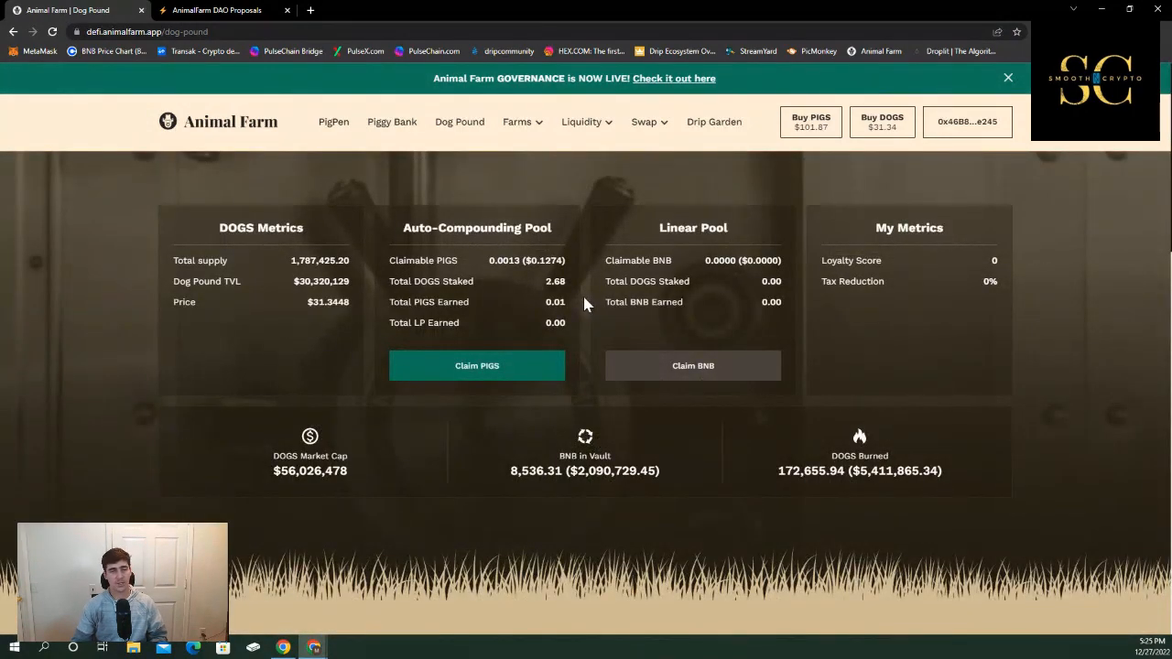
{"action": "mouse_move", "coordinate": [480, 279]}
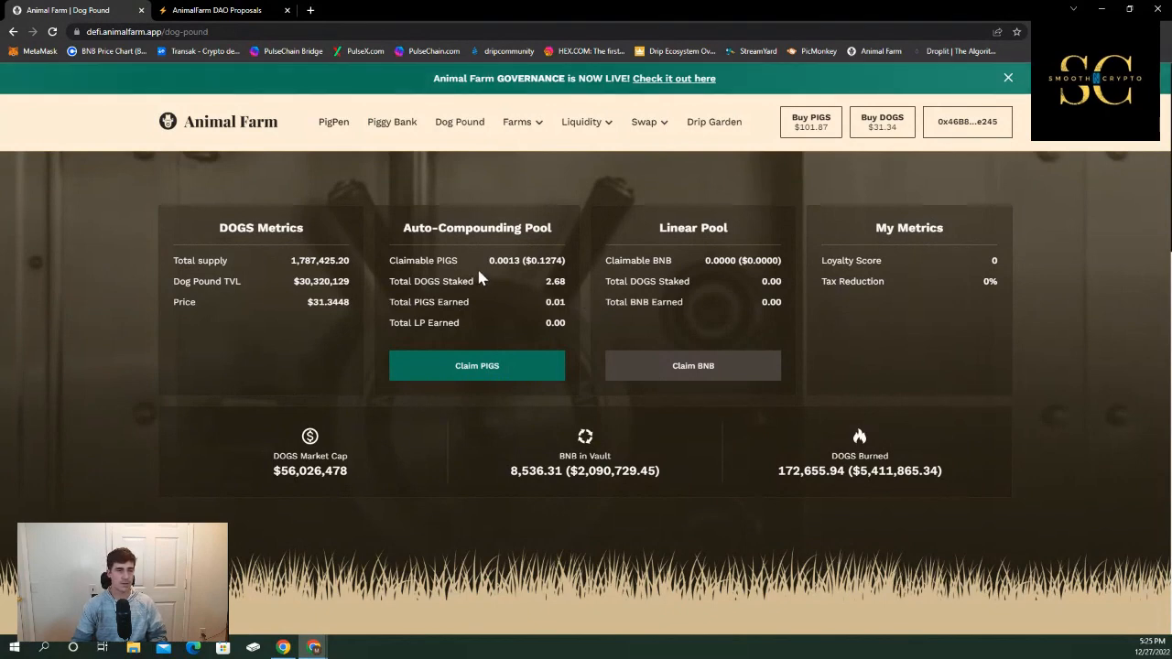
{"action": "mouse_move", "coordinate": [586, 311]}
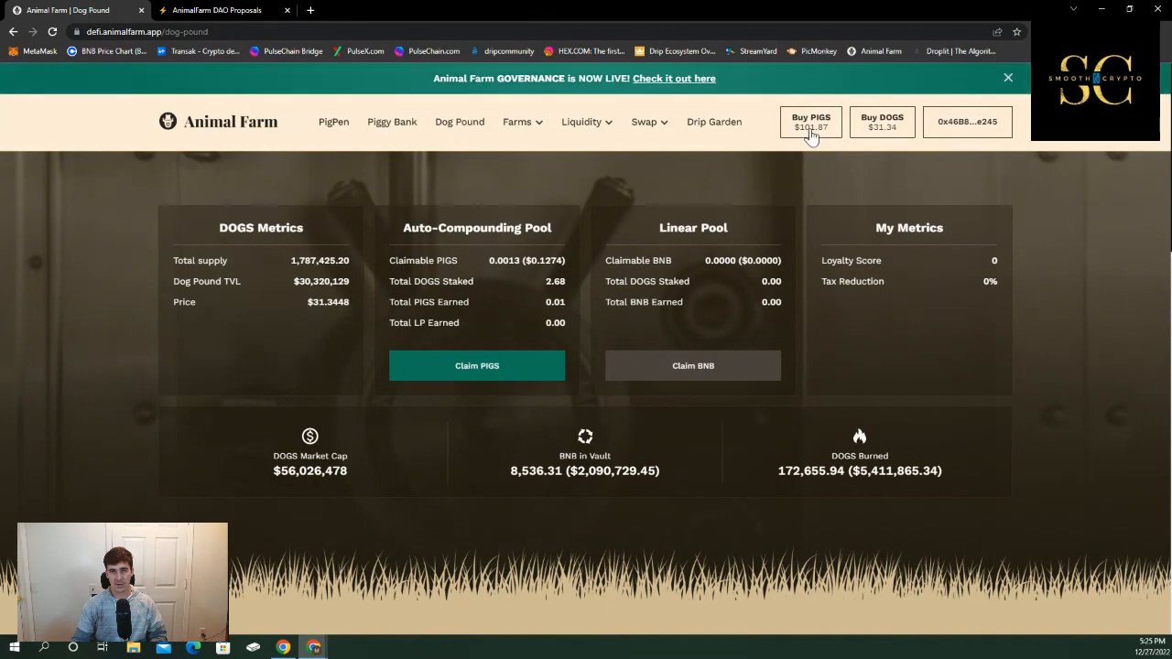
{"action": "mouse_move", "coordinate": [837, 163]}
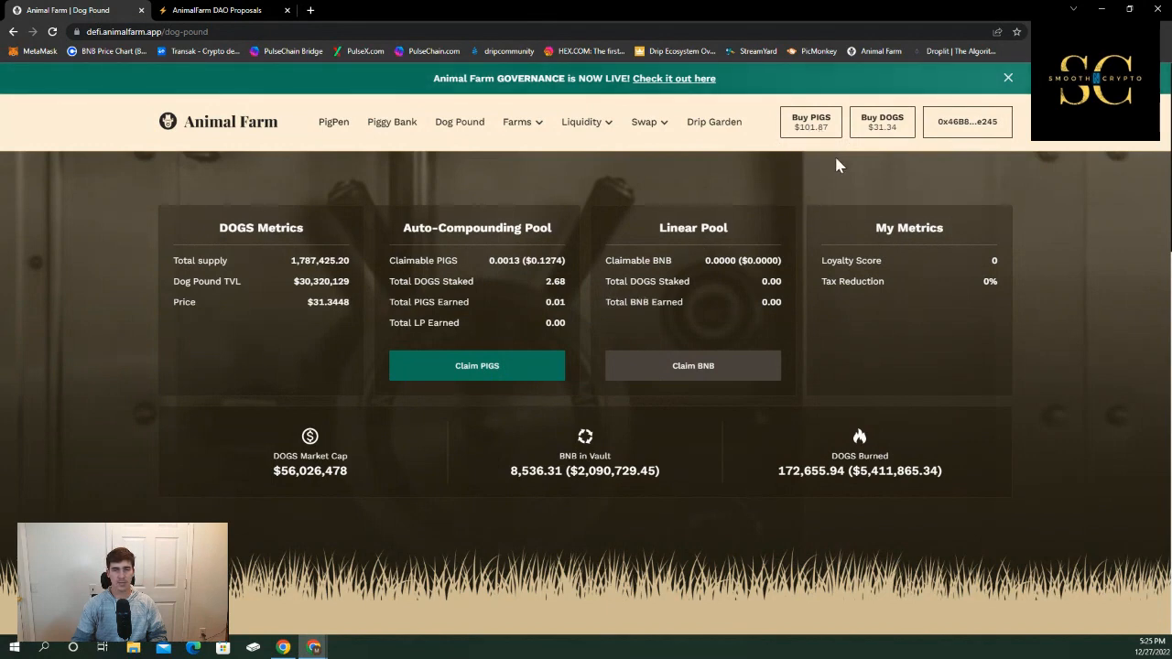
{"action": "mouse_move", "coordinate": [820, 126]}
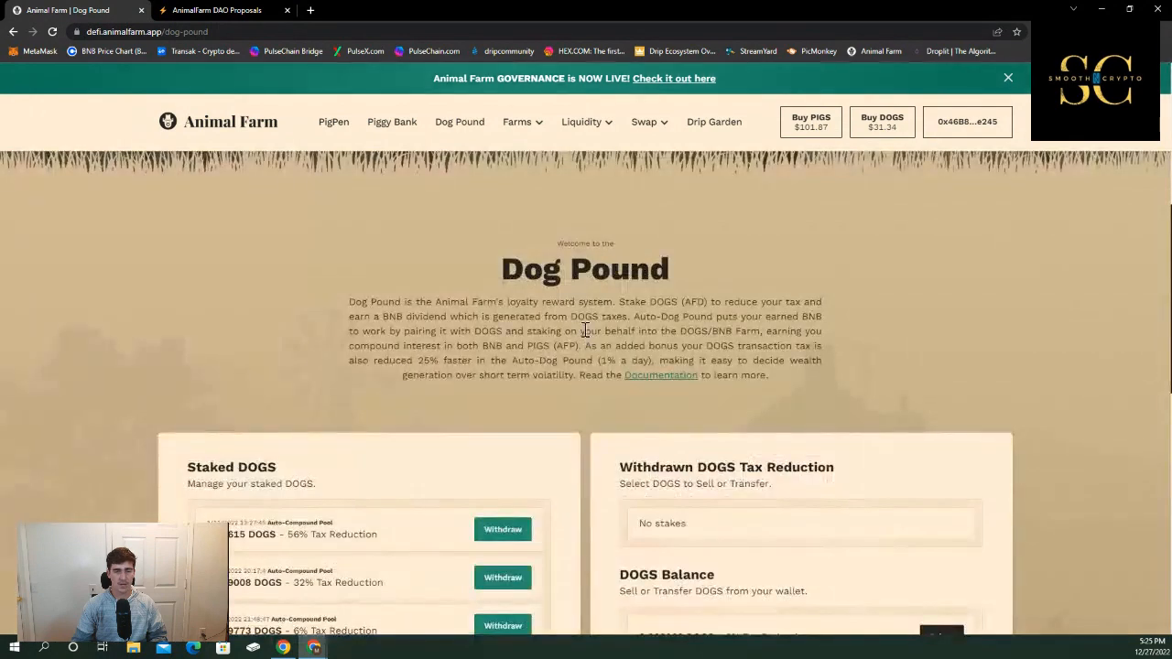
{"action": "scroll", "scroll_direction": "down", "scroll_amount": 3}
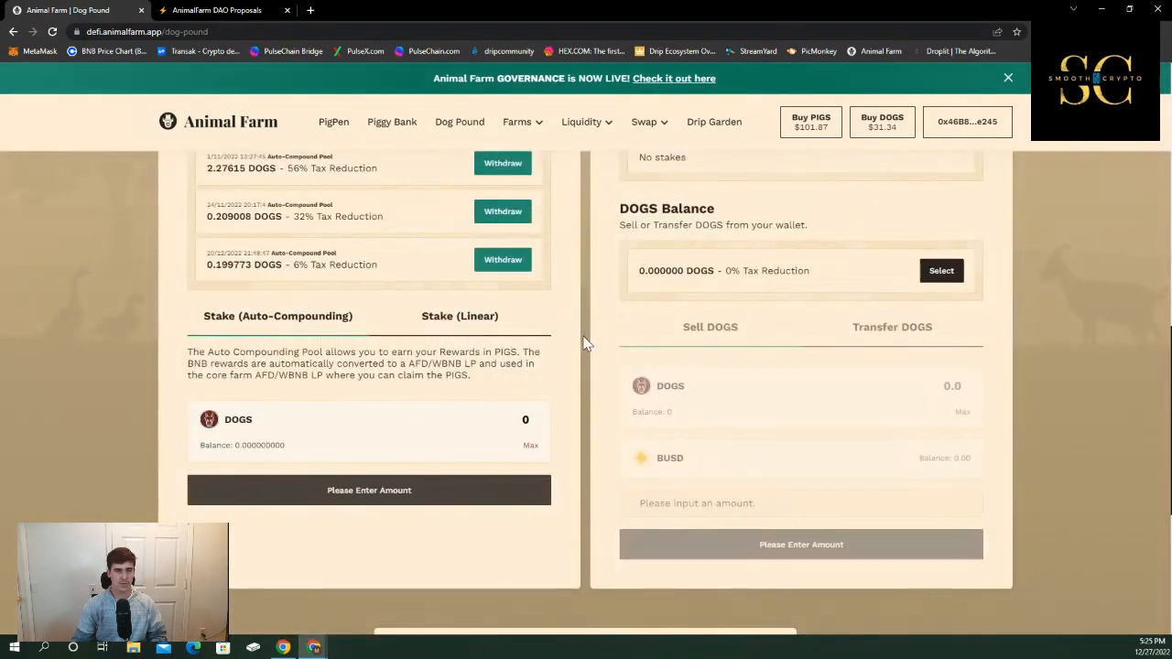
{"action": "scroll", "scroll_direction": "up", "scroll_amount": 3}
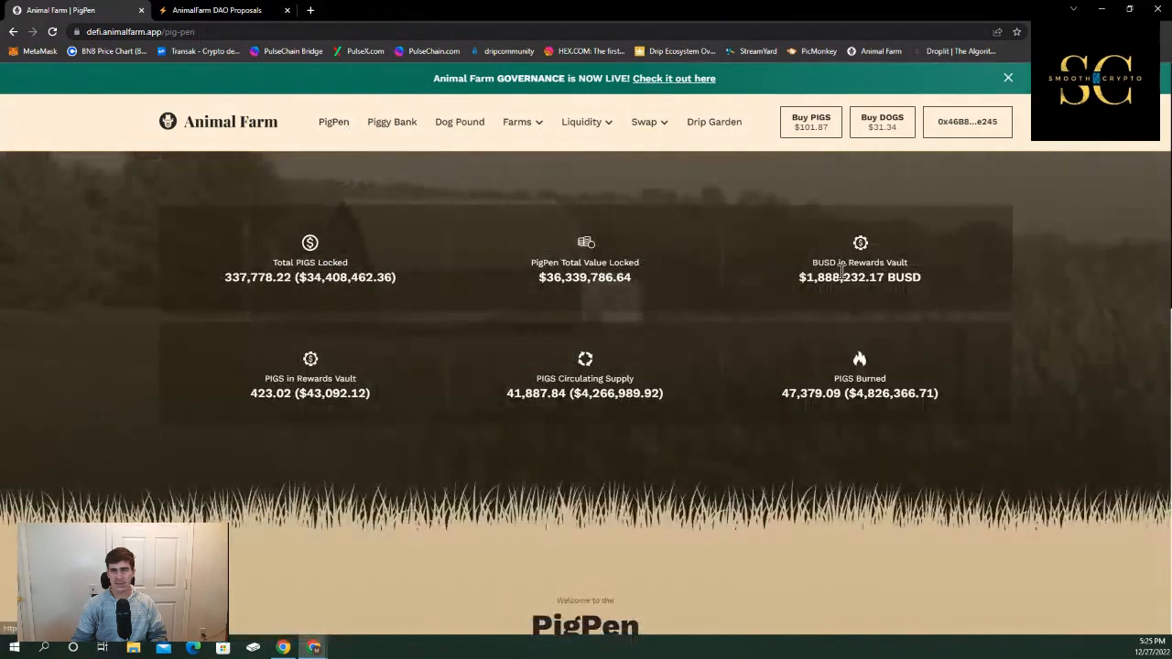
{"action": "mouse_move", "coordinate": [925, 278]}
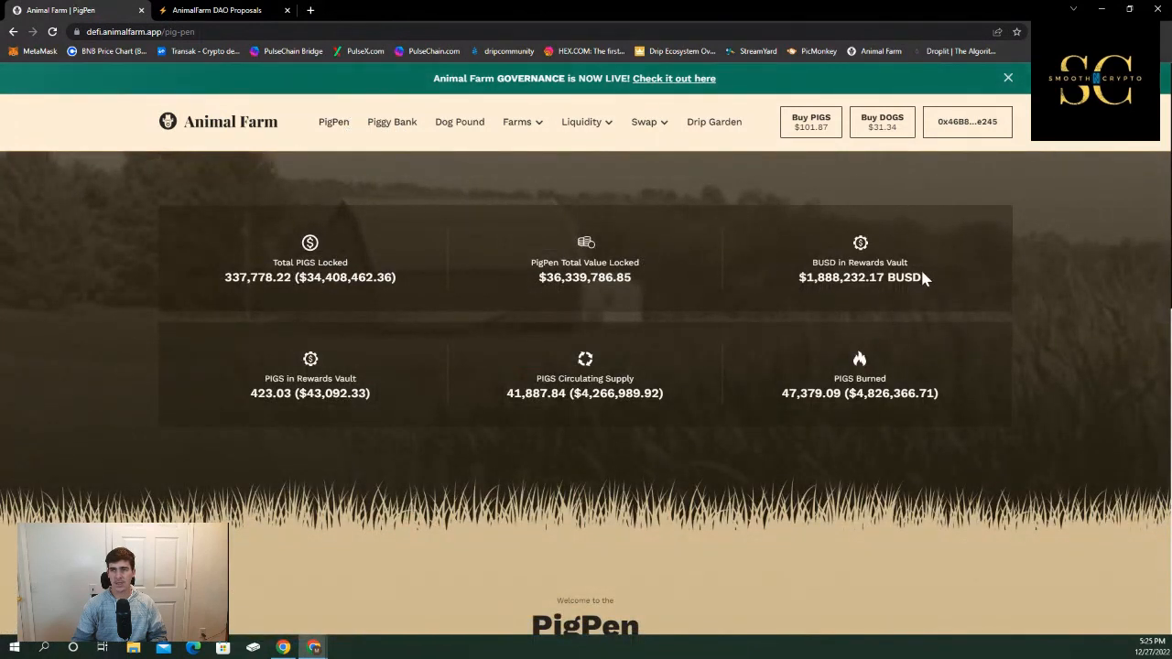